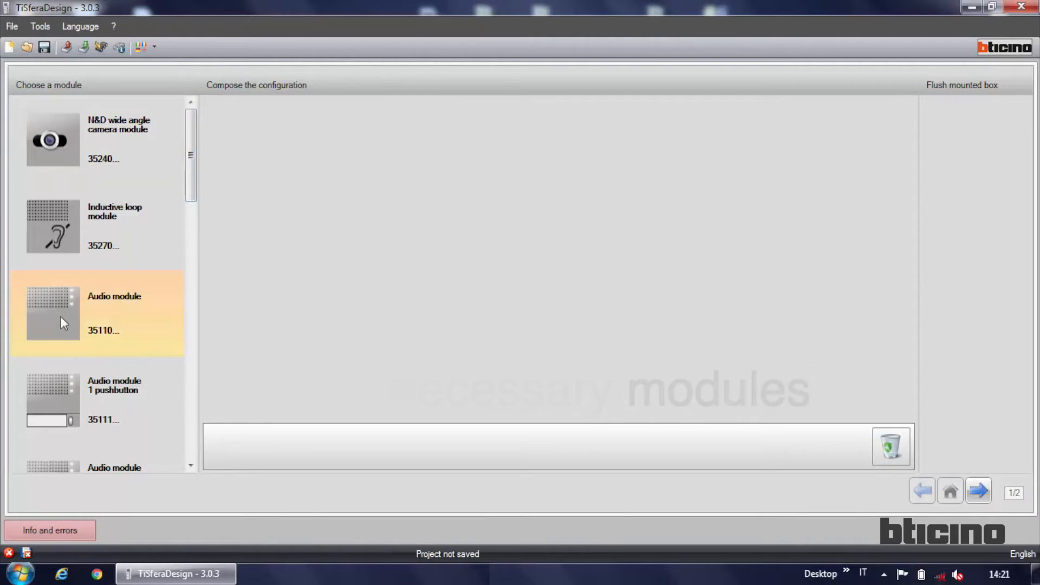
Add the audio module to the panel and choose the three-module flush box, accepting the reorder
drag(53, 312, 250, 133)
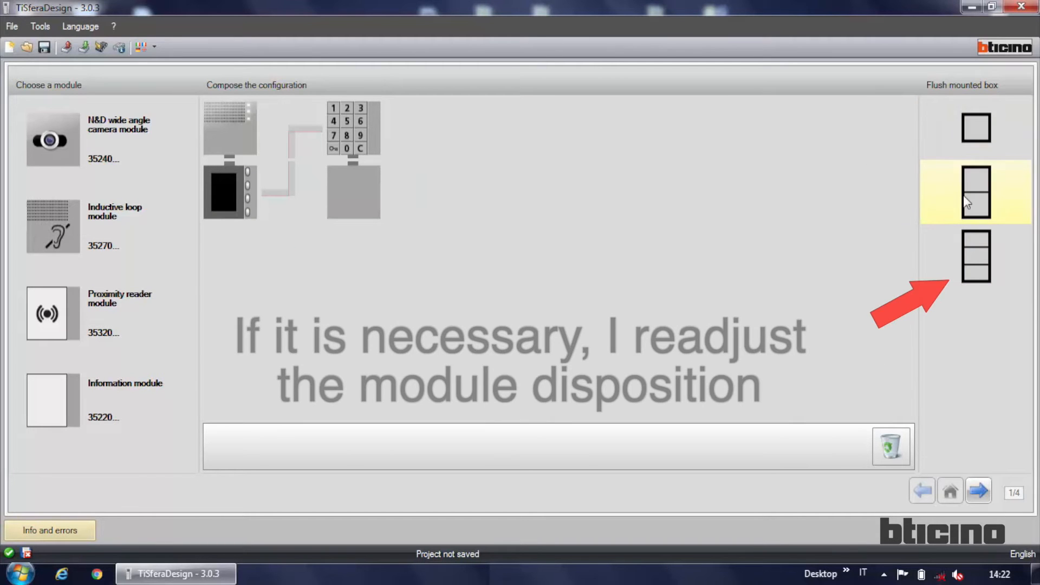
mouse_move(965, 257)
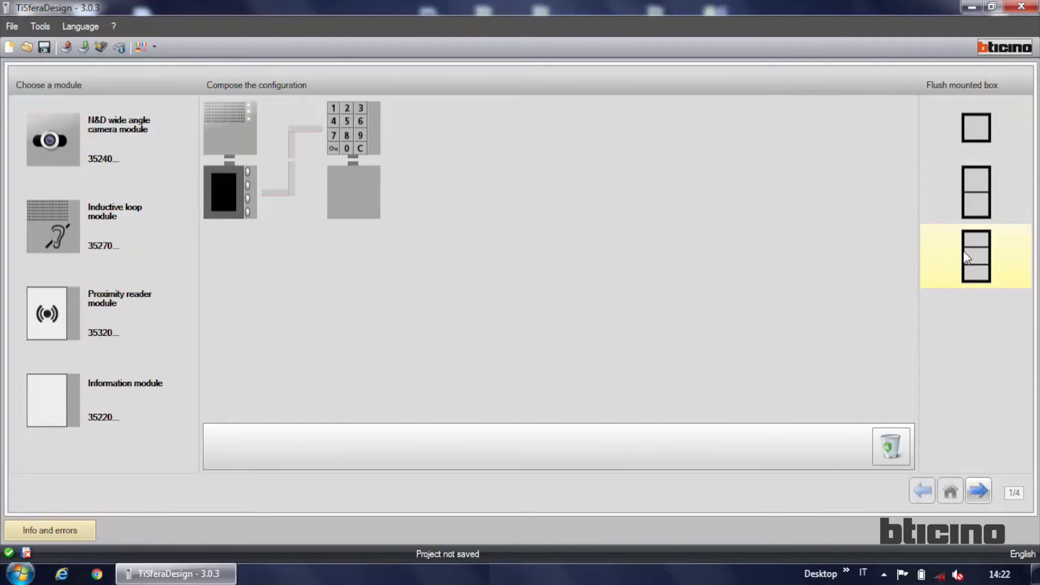
click(974, 256)
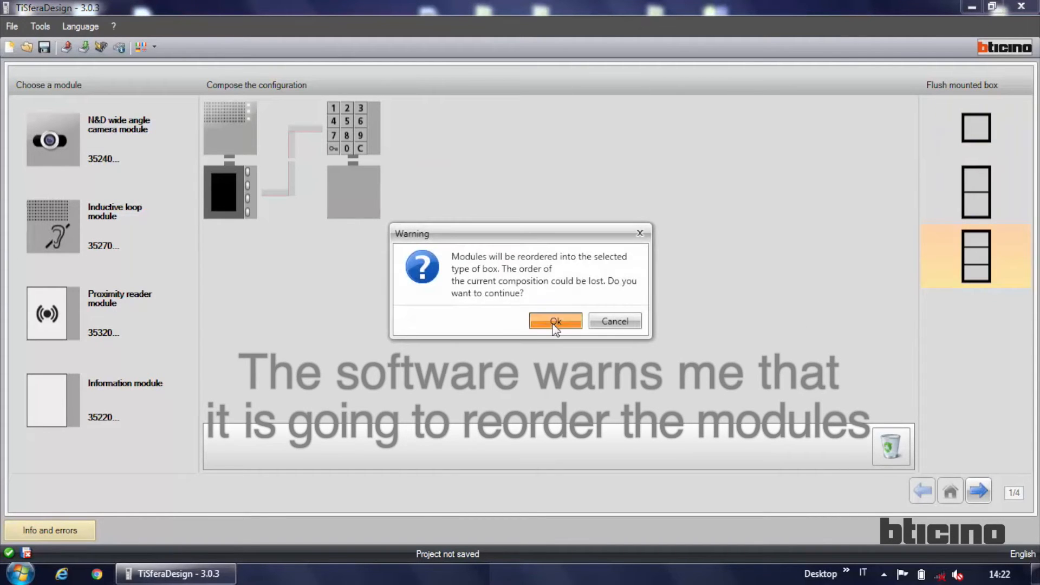
click(555, 321)
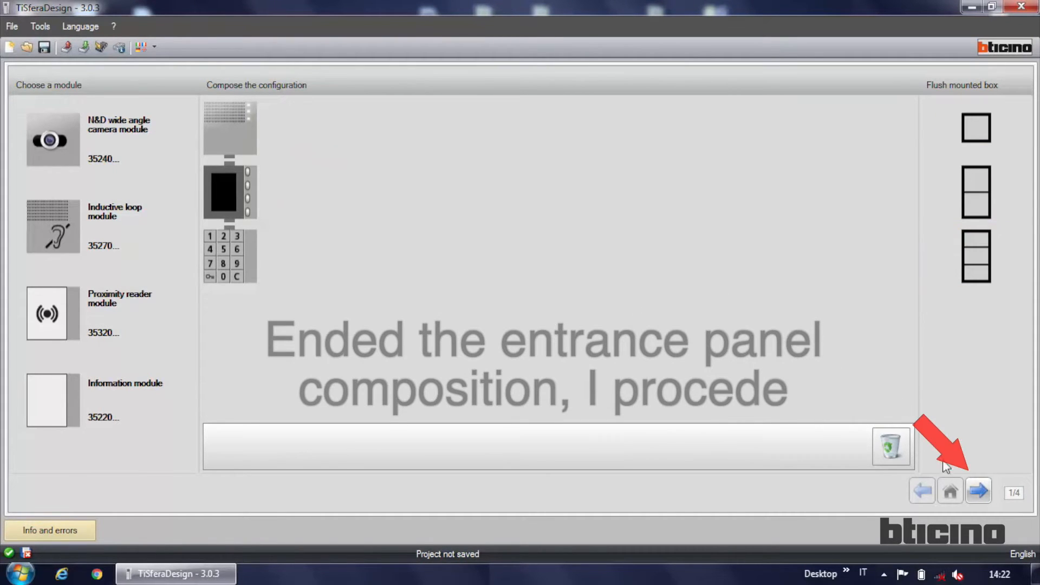
Advance to the second setup page and leave the Sfera device language on English
click(978, 490)
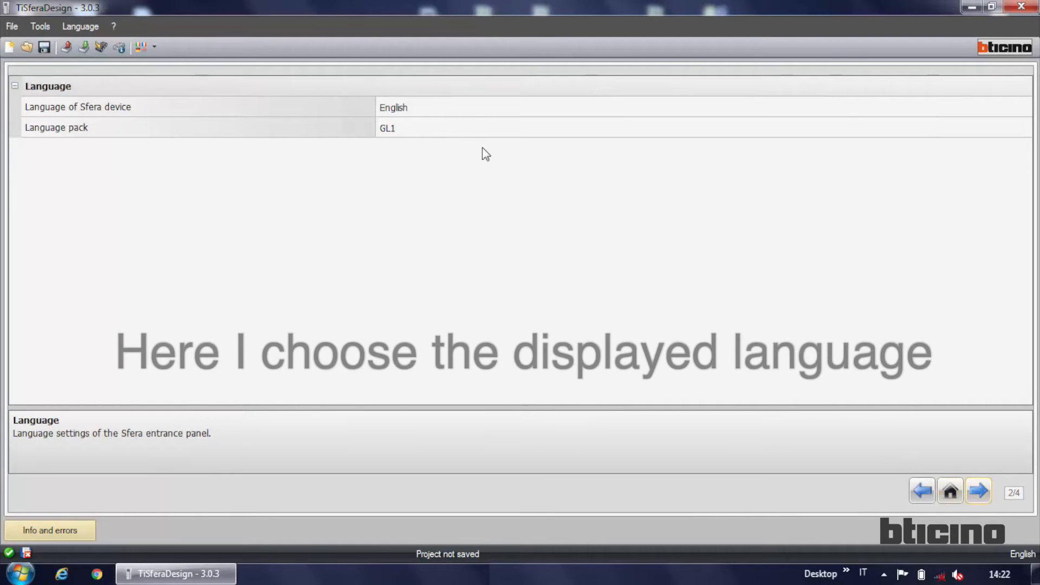
click(699, 107)
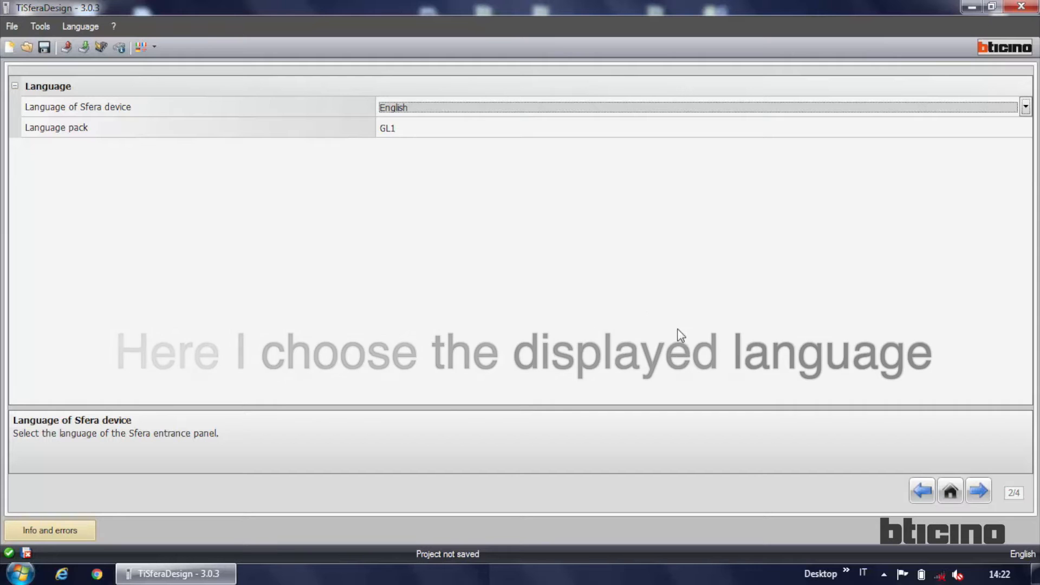
click(977, 490)
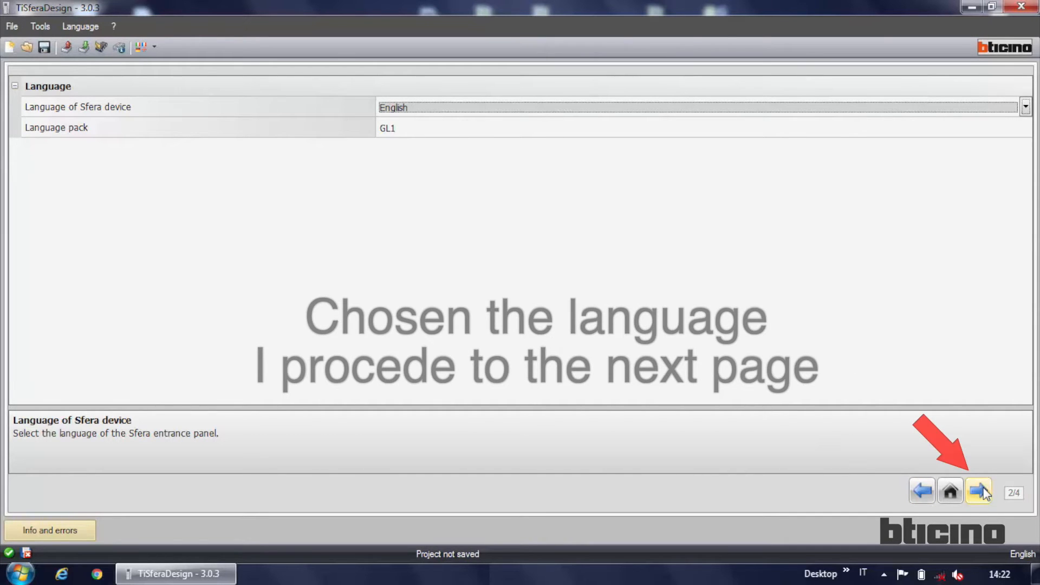
Advance to the module settings page showing the Audio module's address, tones and lock timing
click(978, 490)
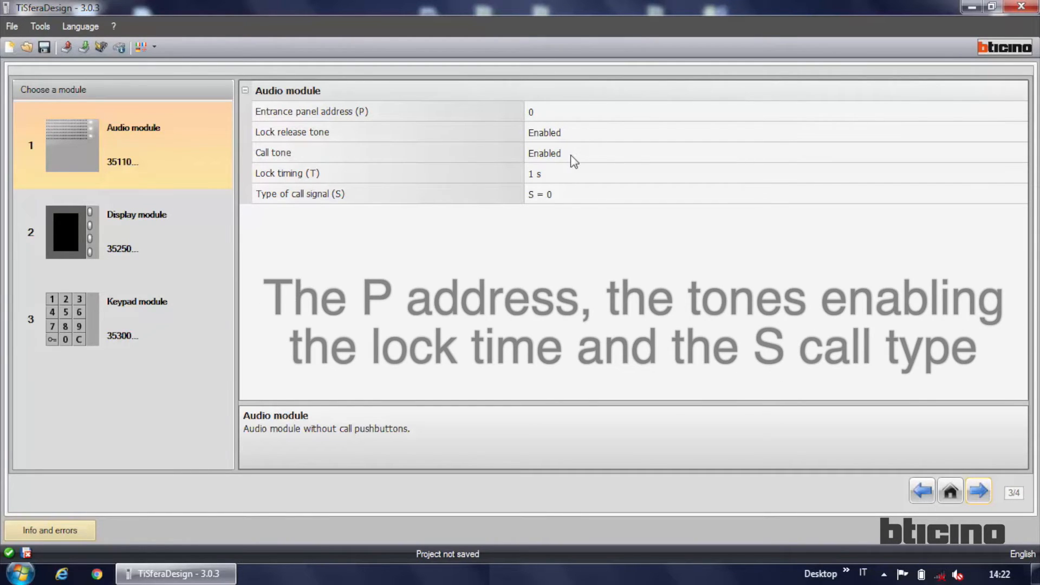
mouse_move(572, 182)
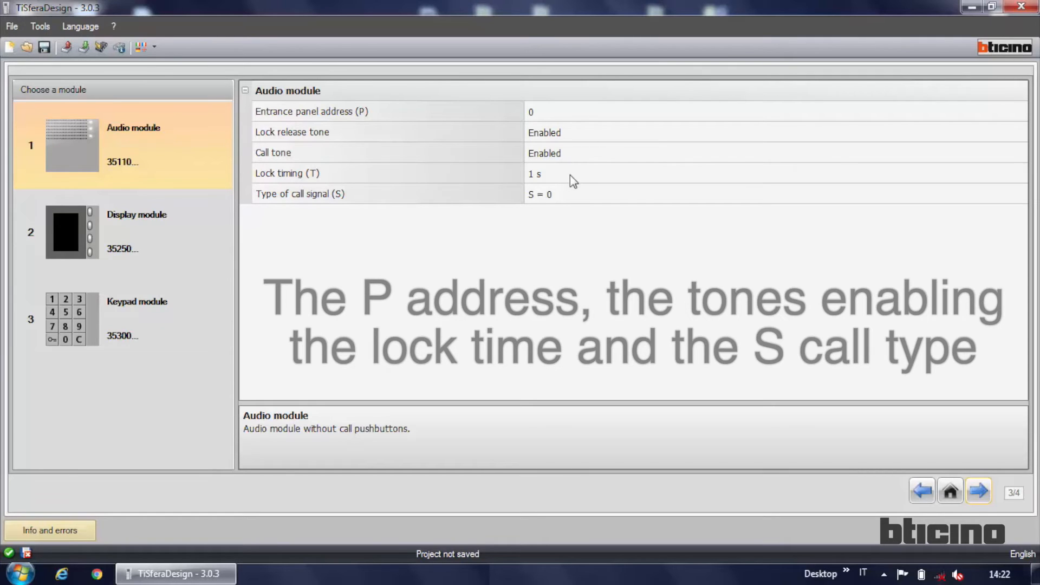
mouse_move(565, 205)
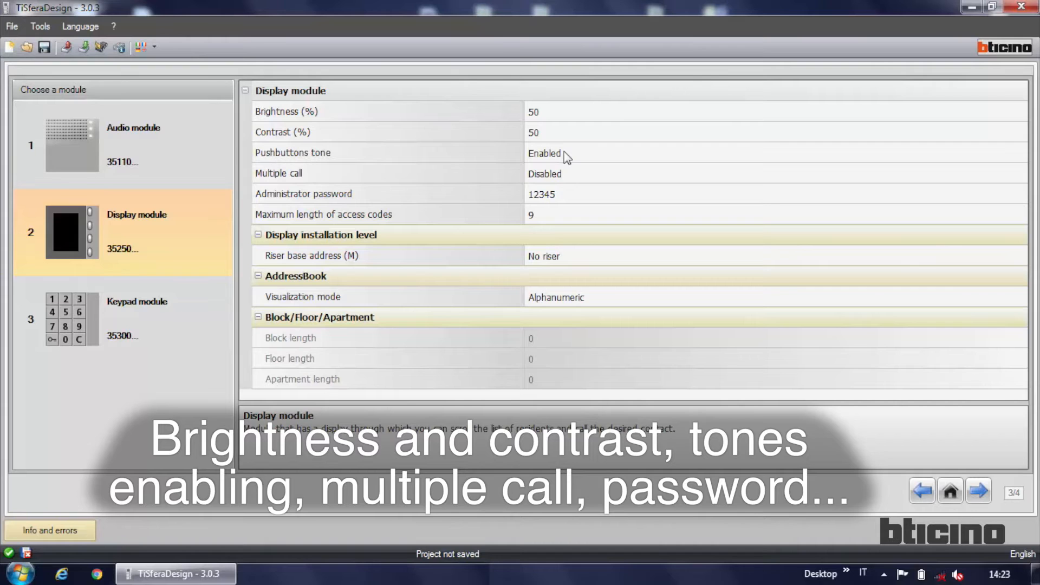
mouse_move(562, 195)
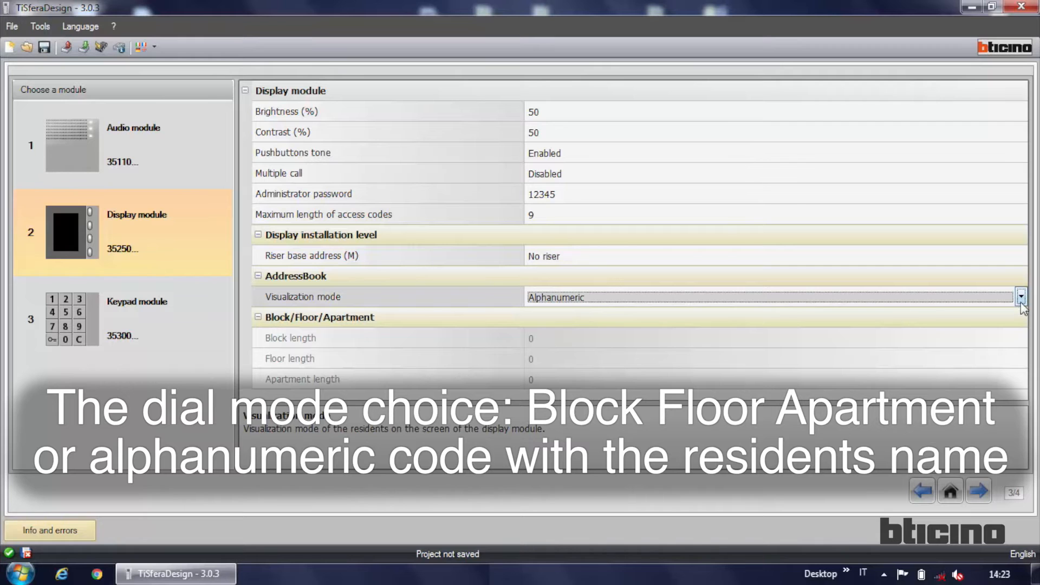
Switch the Display module's address book visualization mode to BFA, then back to Alphanumeric
click(1020, 296)
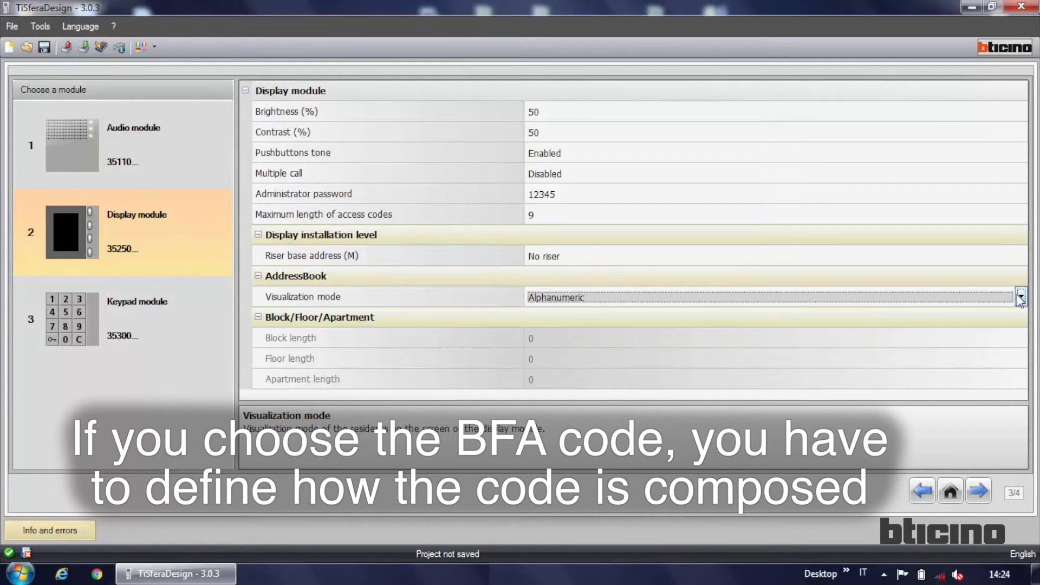
click(1019, 297)
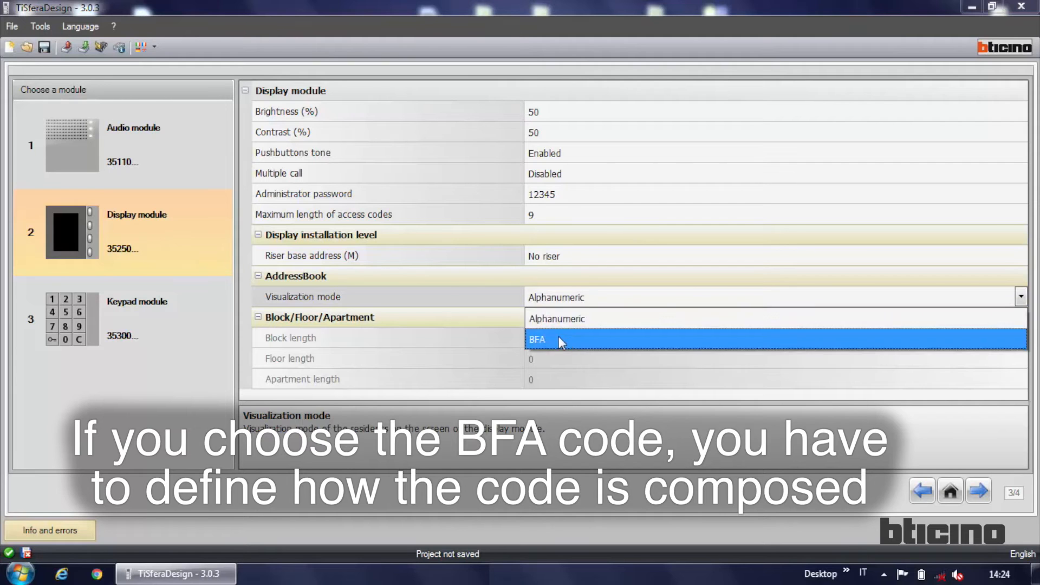
click(537, 339)
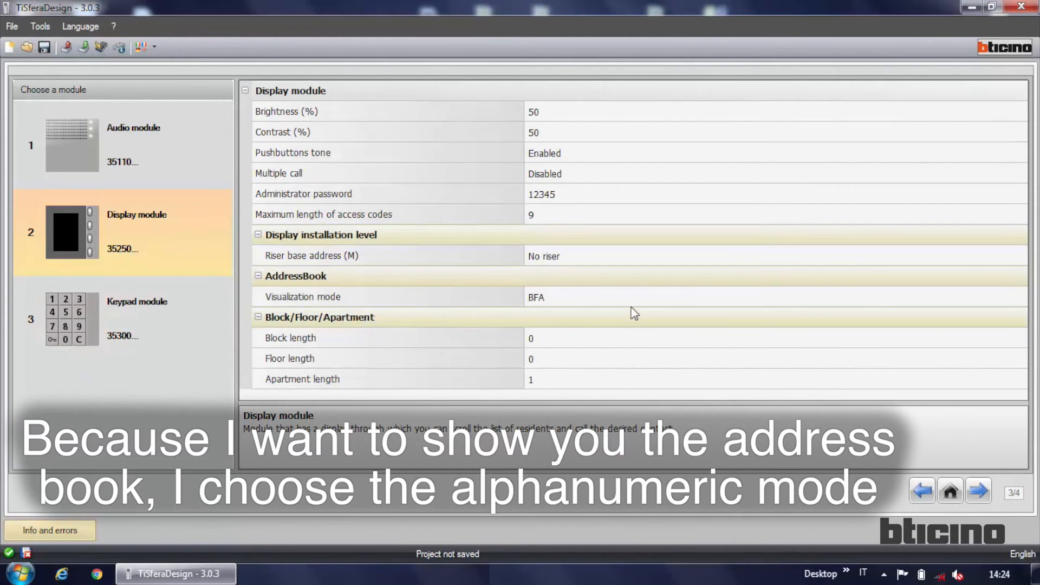
click(769, 297)
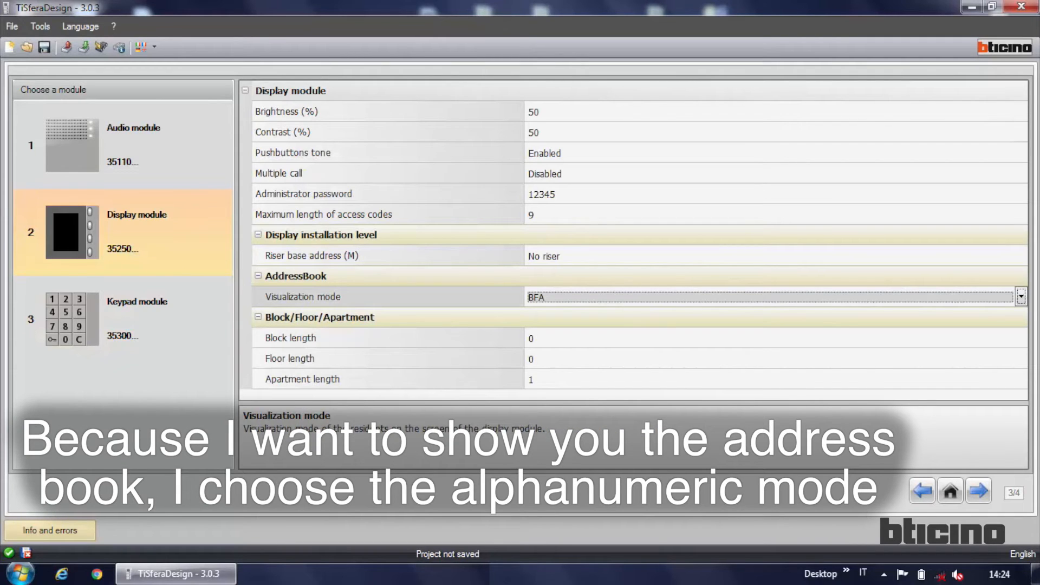
click(1020, 296)
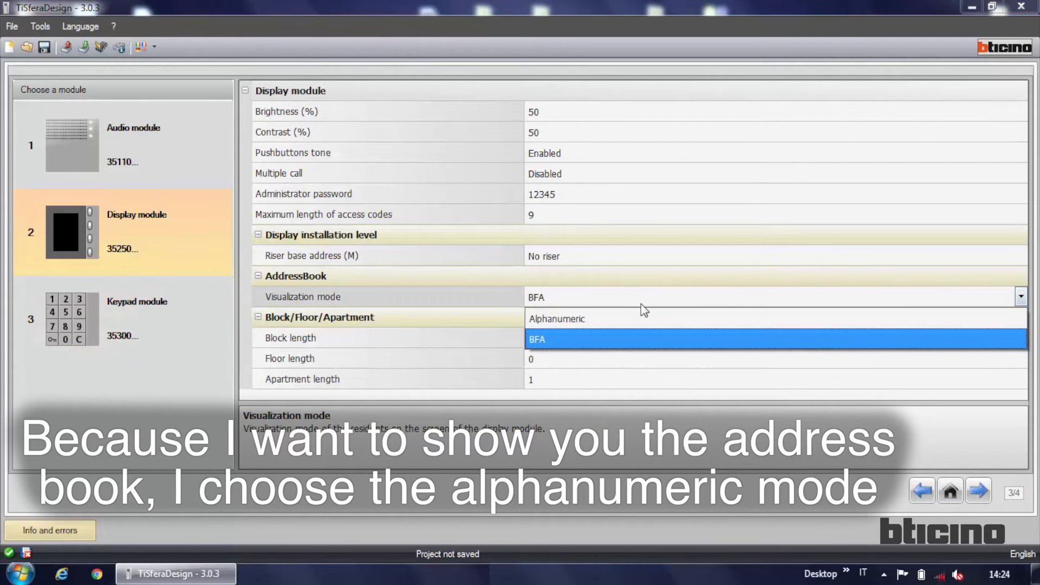
click(557, 318)
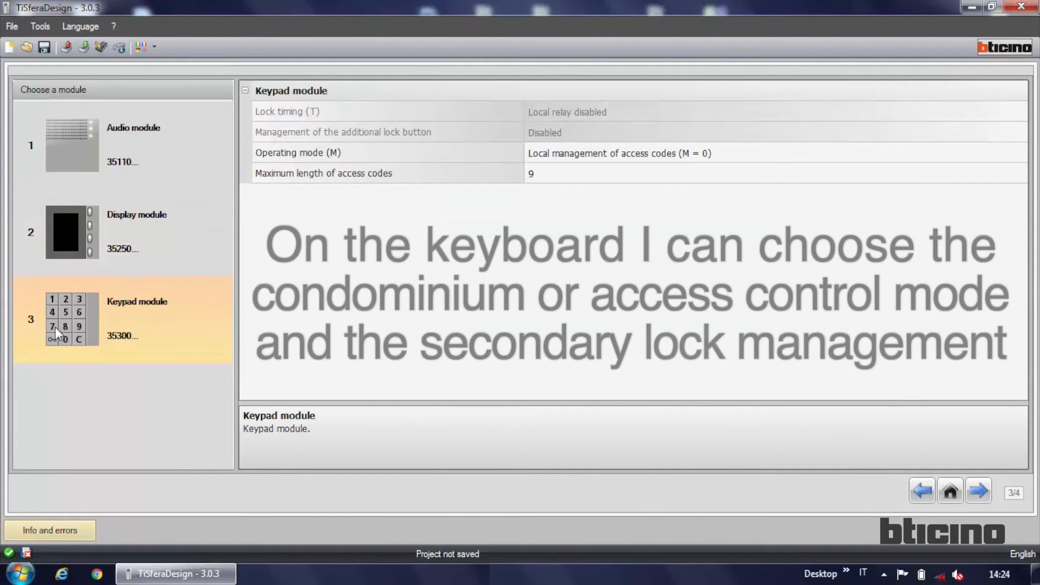
Review the Keypad operating mode options and keep local management of access codes (M = 0)
click(1019, 153)
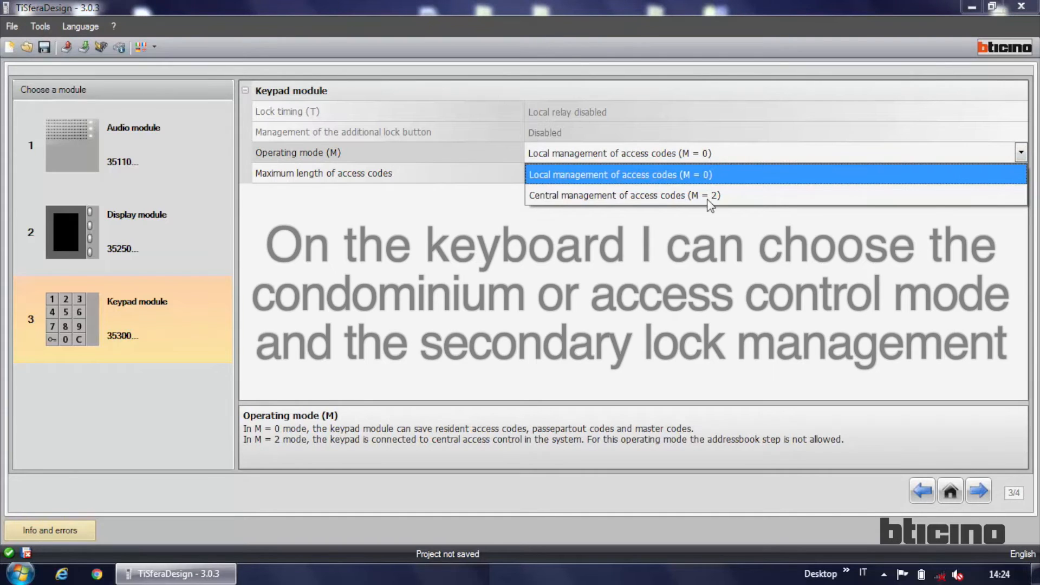
click(620, 174)
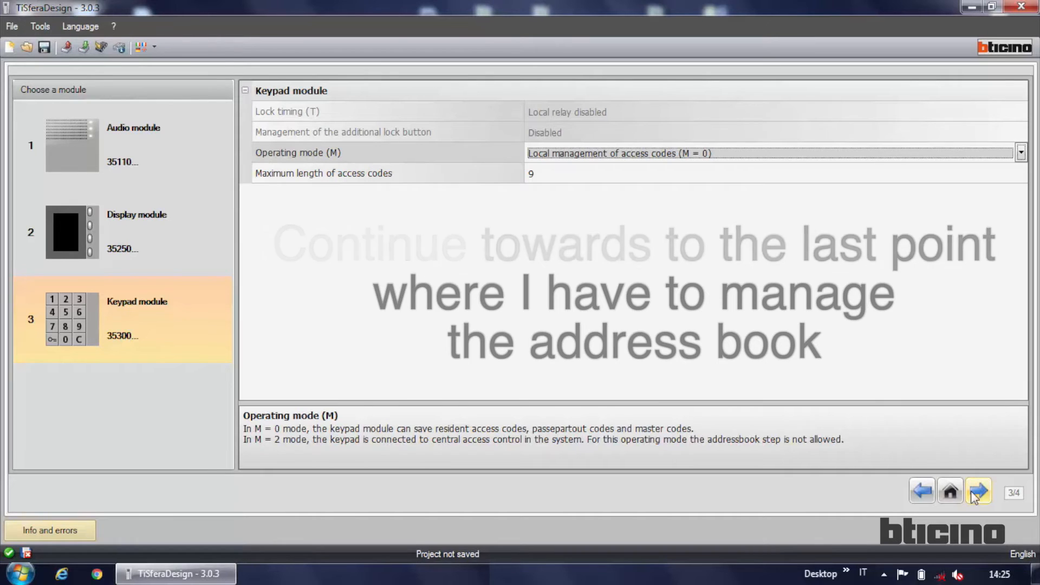
Advance to the Address Book page and expand the All node to show its groups
click(977, 490)
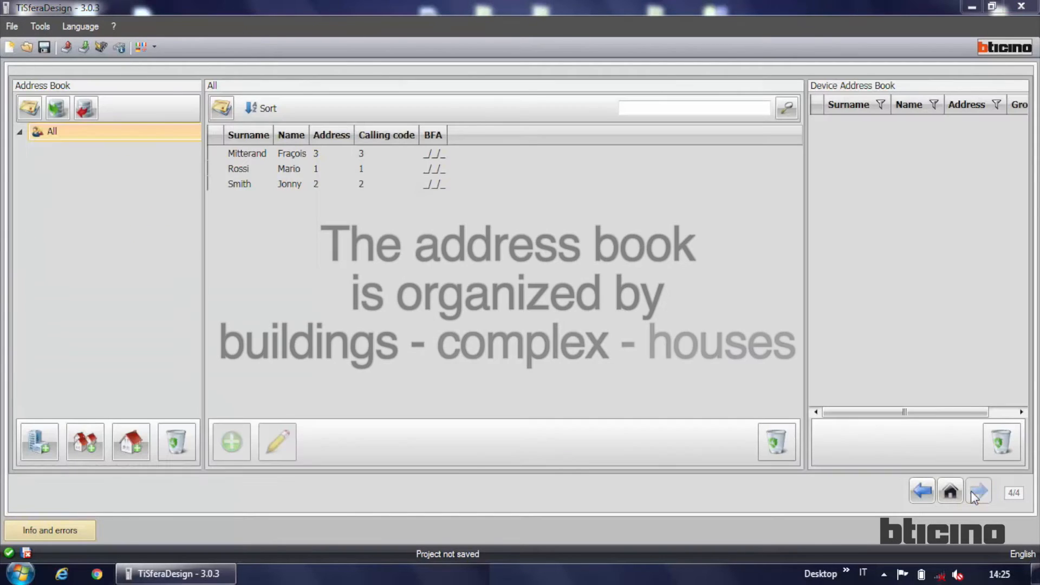
click(19, 130)
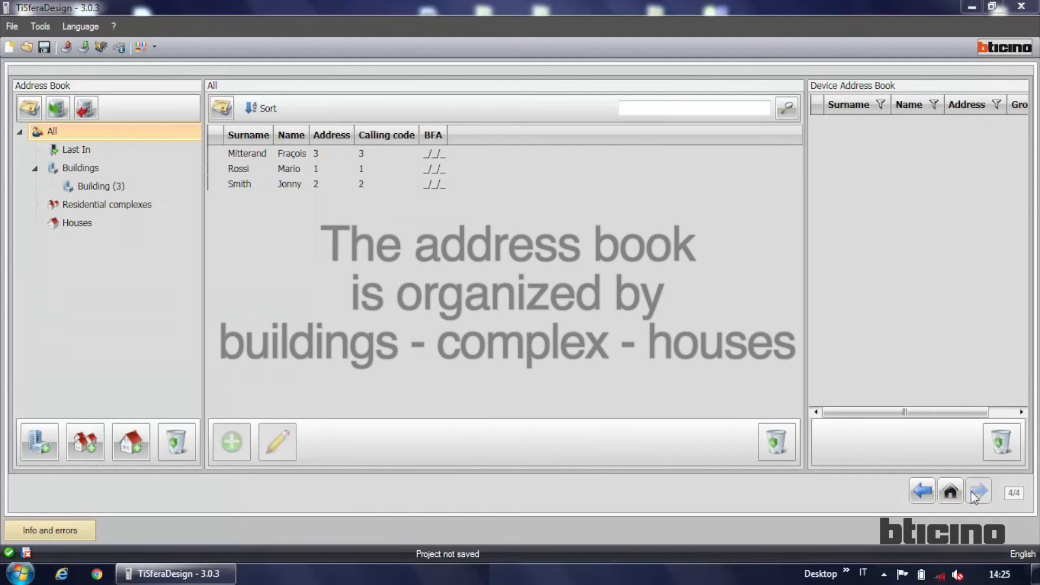
mouse_move(882, 514)
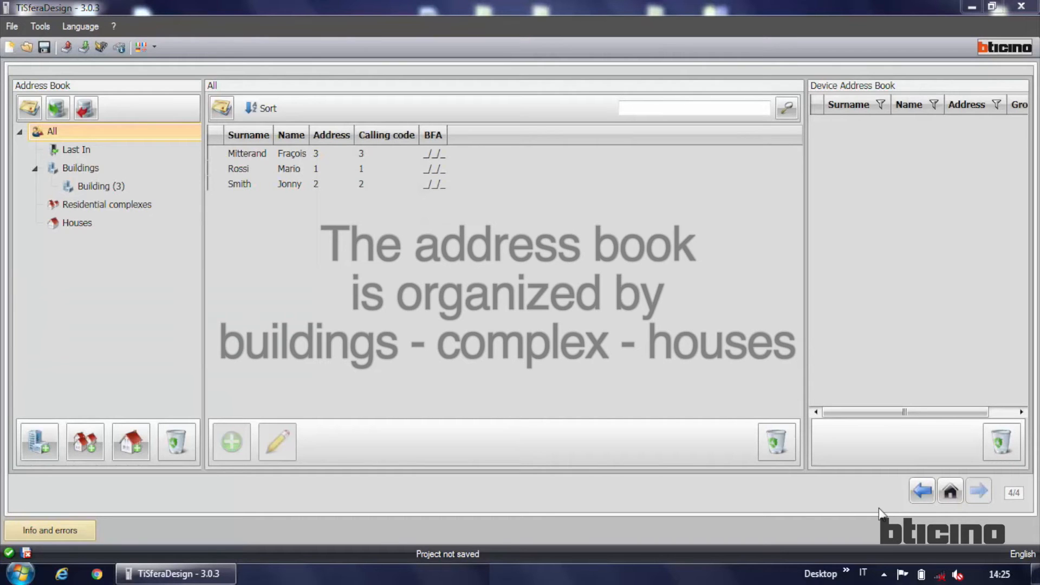
mouse_move(714, 408)
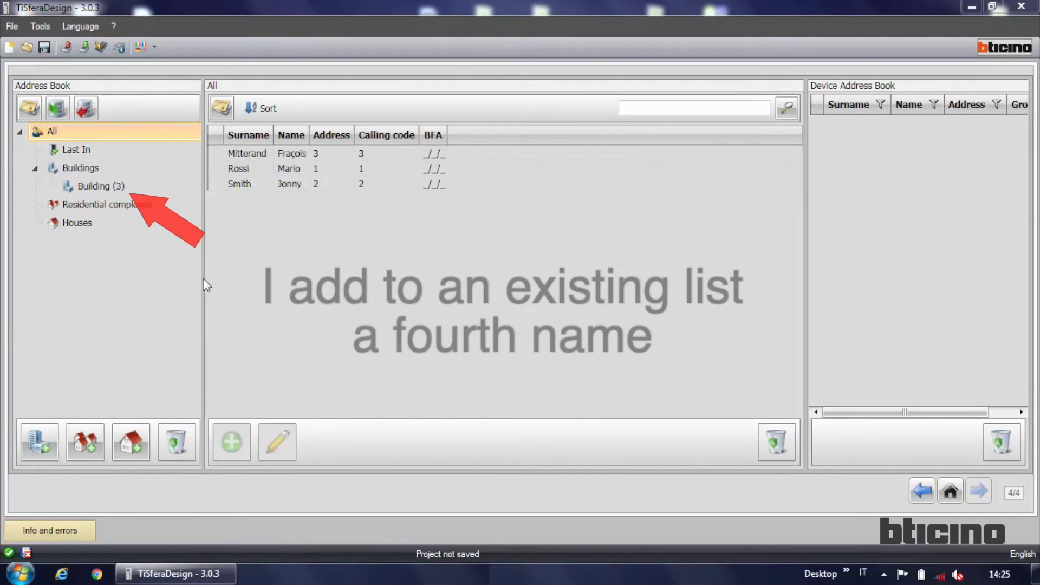
mouse_move(257, 304)
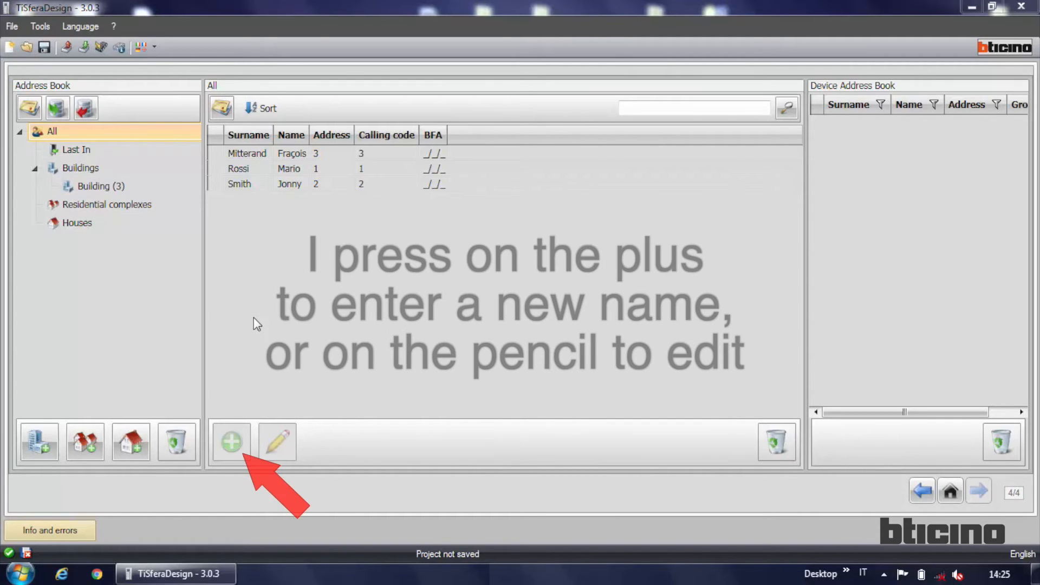
click(100, 187)
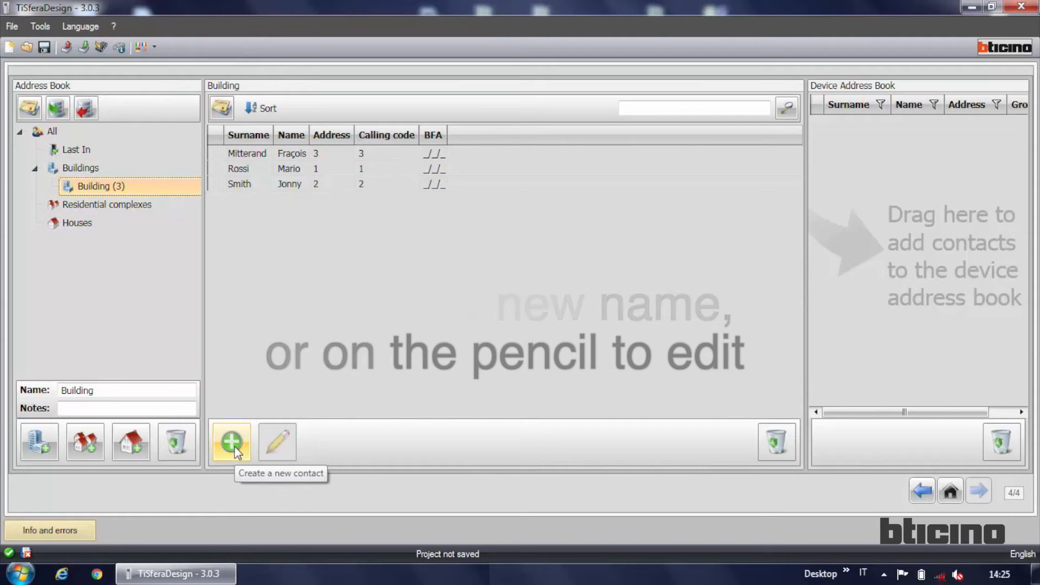
click(230, 442)
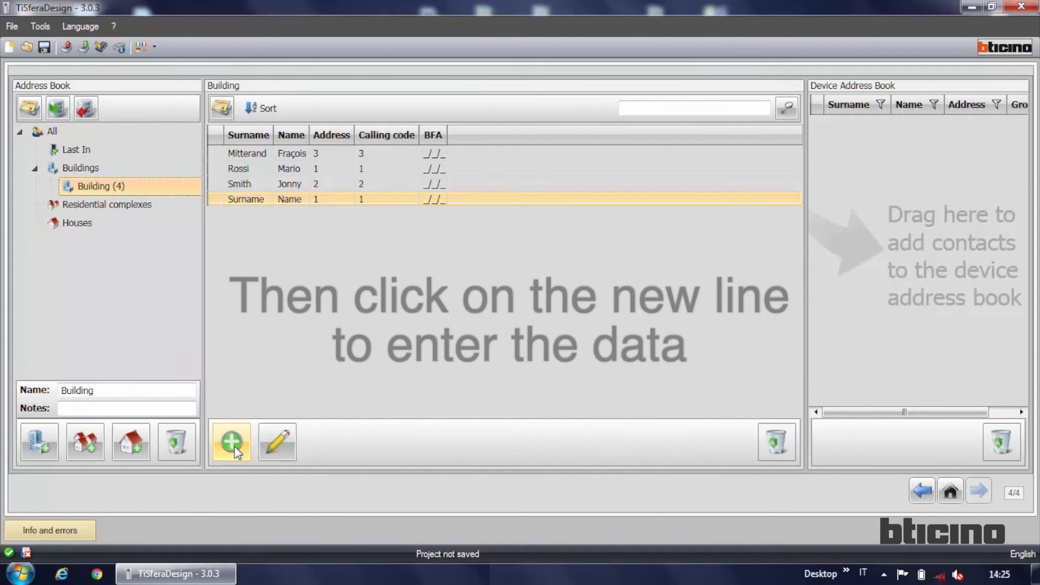
mouse_move(257, 251)
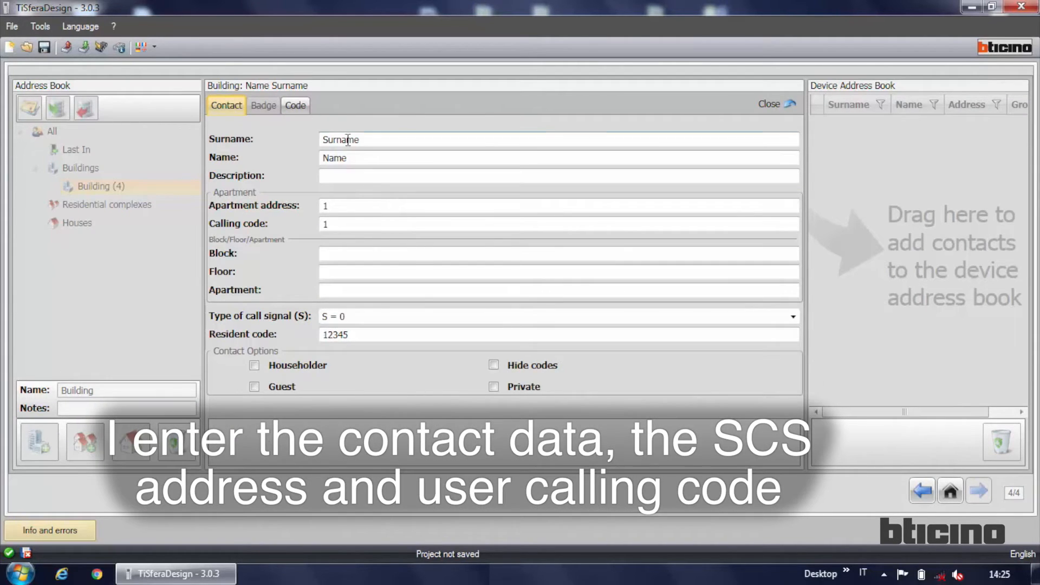
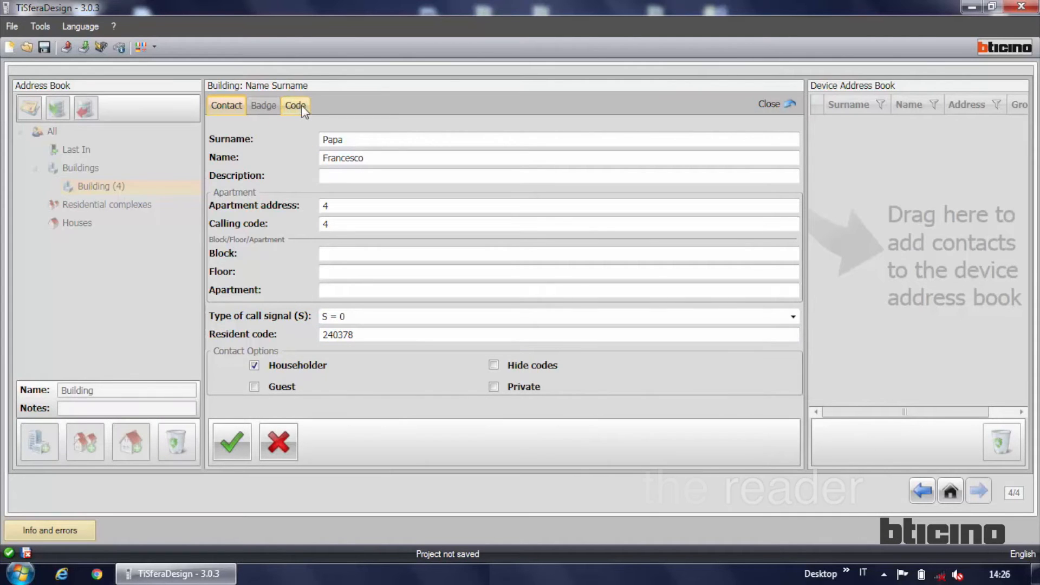
click(295, 105)
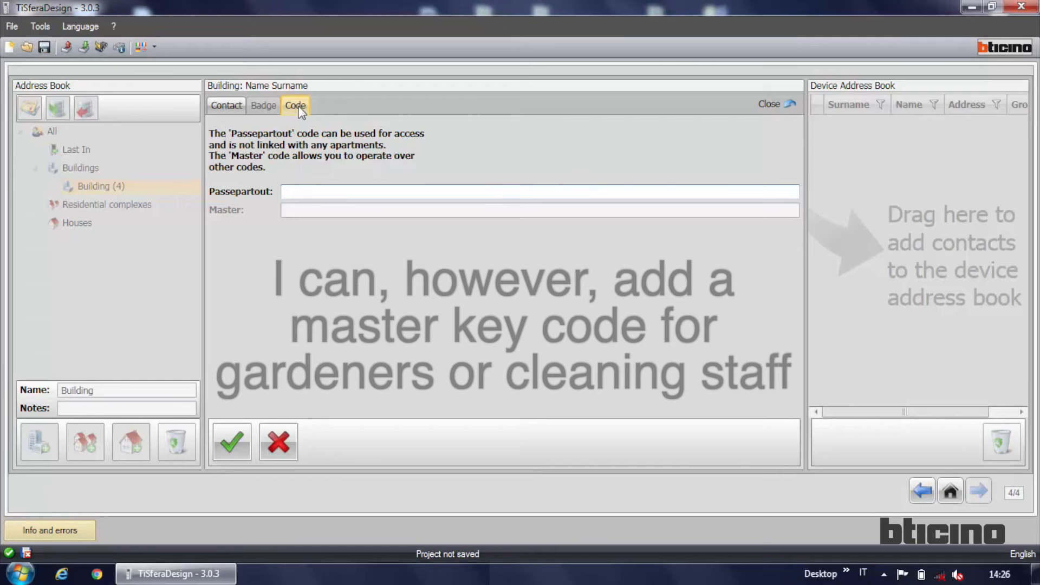
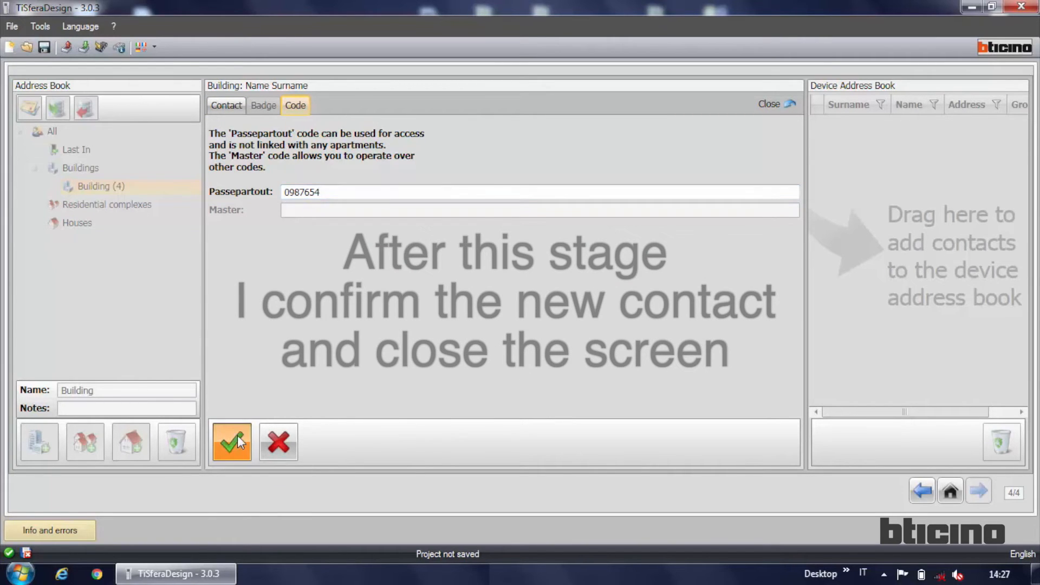
click(232, 442)
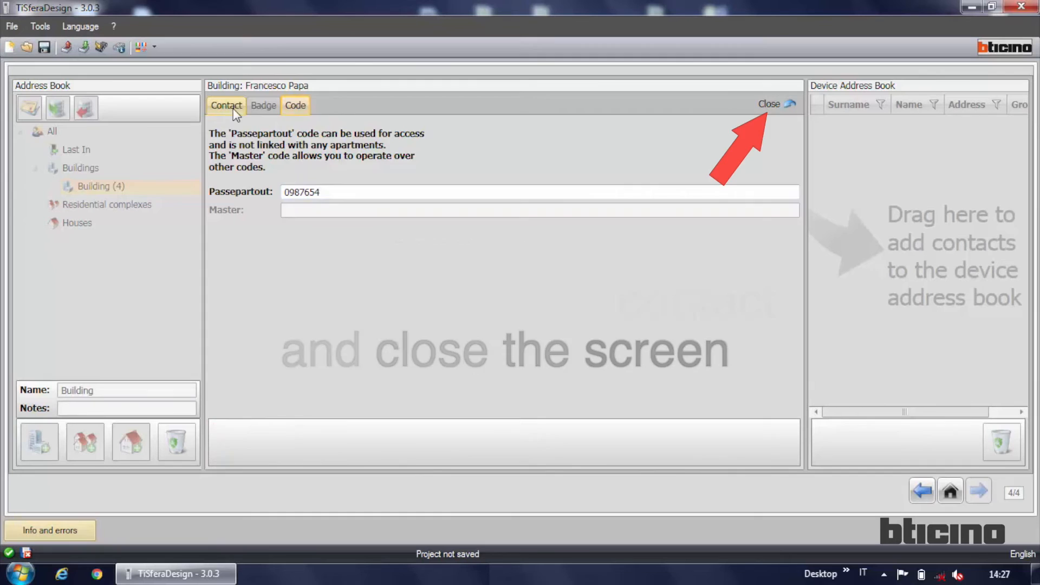
click(227, 106)
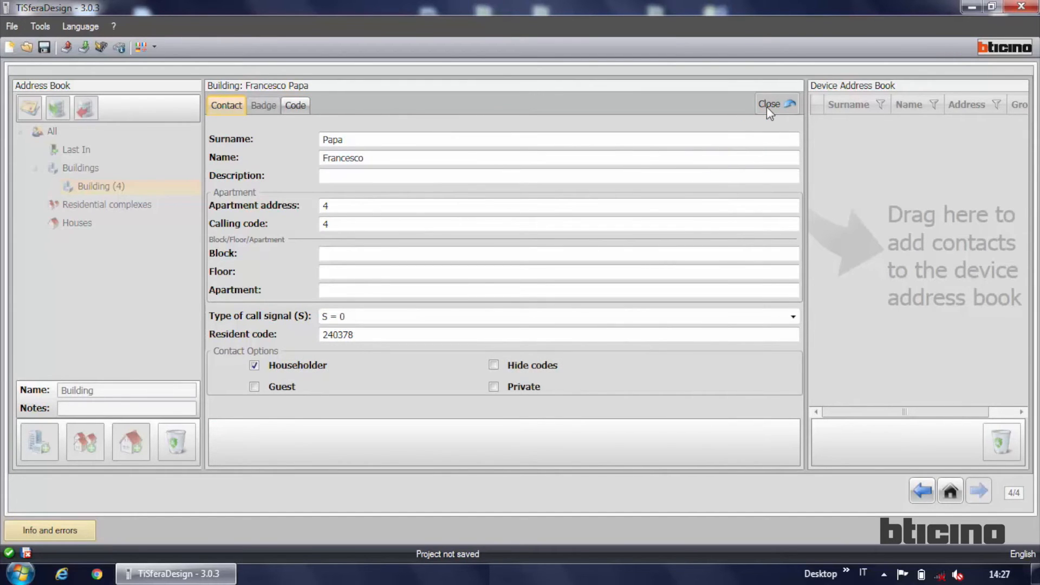
Close the contact form and drag Building (4) into the Device Address Book
click(768, 104)
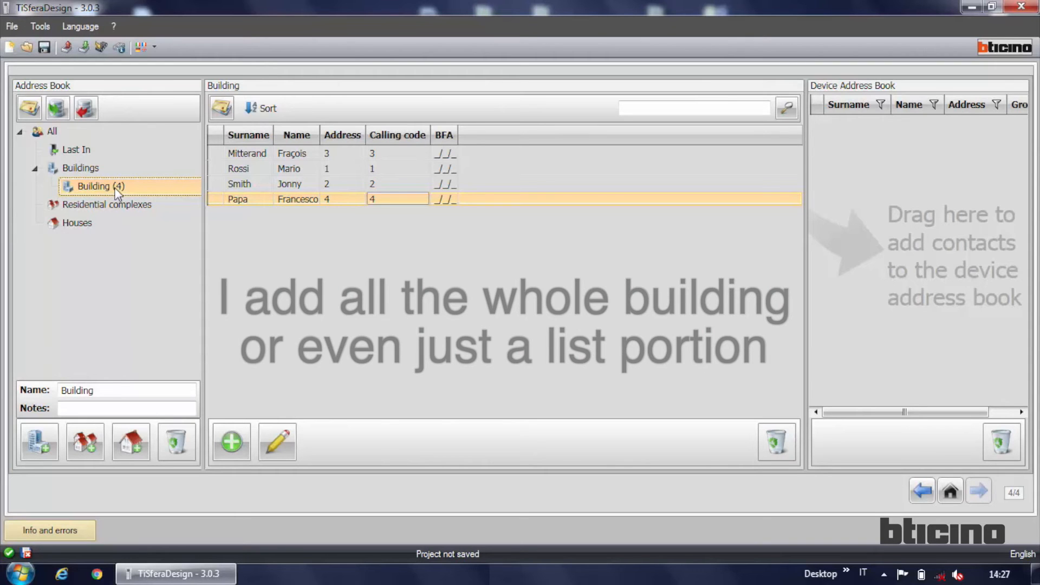
drag(99, 187, 868, 236)
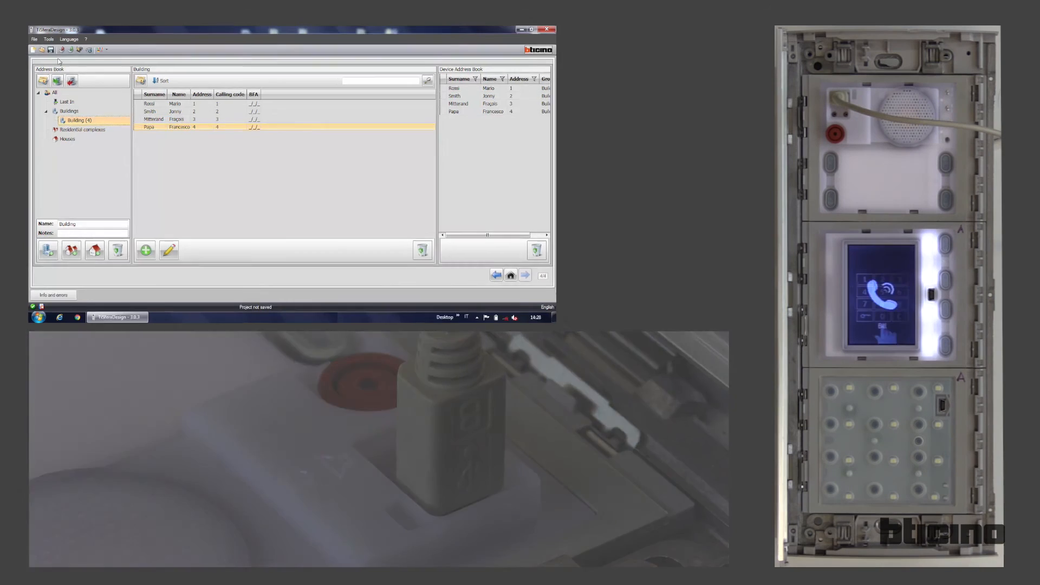
Start sending the configuration and save the project as TiSferaDesign.prj on the Desktop
click(71, 58)
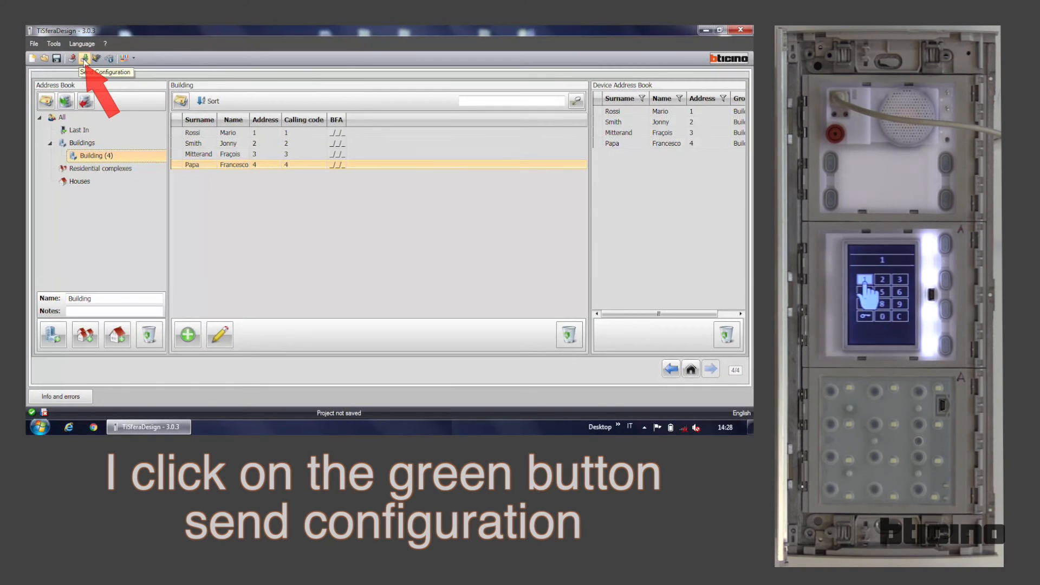
click(72, 59)
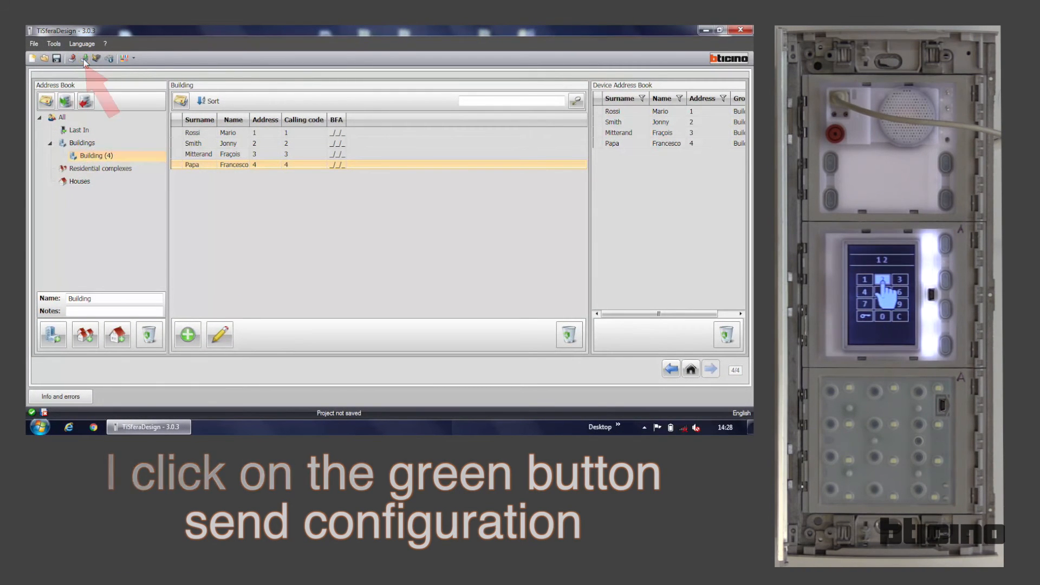
click(85, 58)
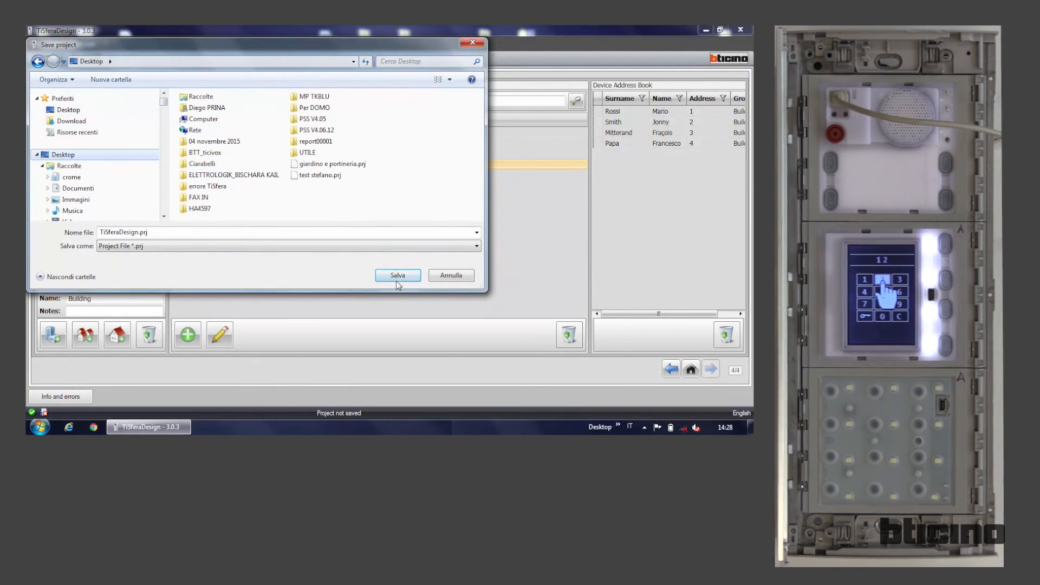
click(397, 275)
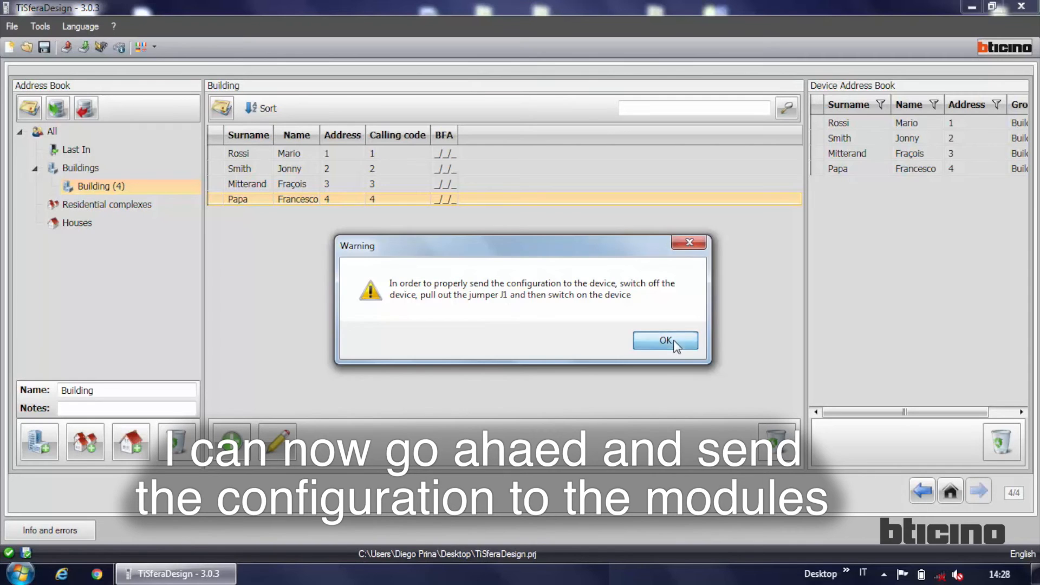
Dismiss the jumper warning and send the configuration to the audio module over COM15
click(665, 340)
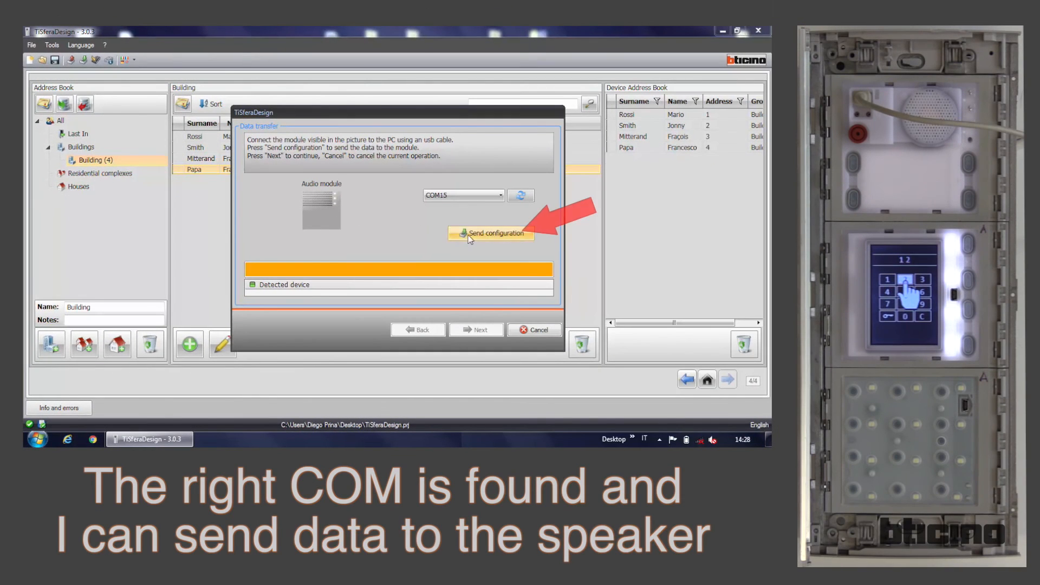
click(491, 233)
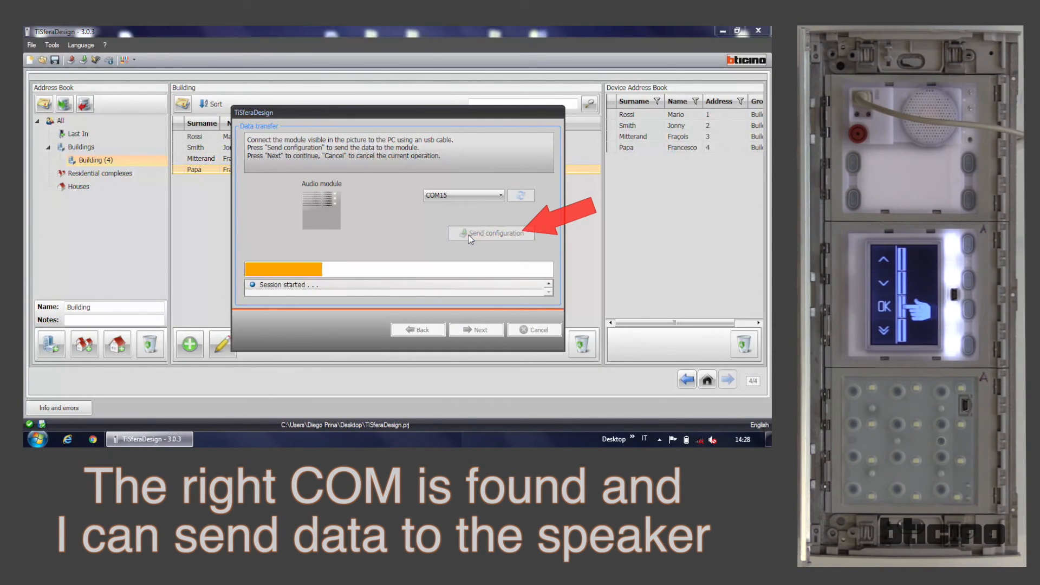
click(490, 233)
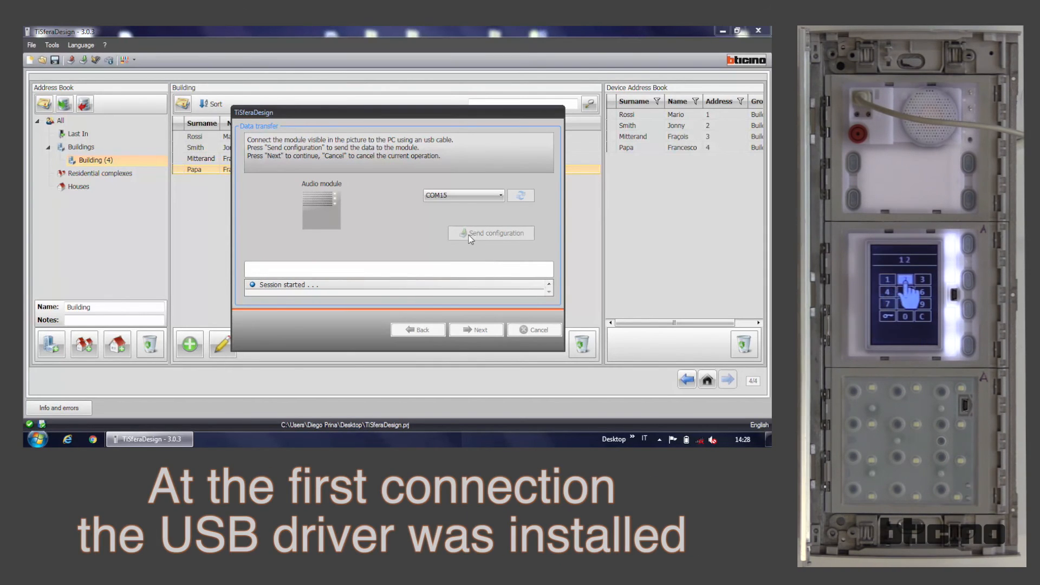
click(490, 233)
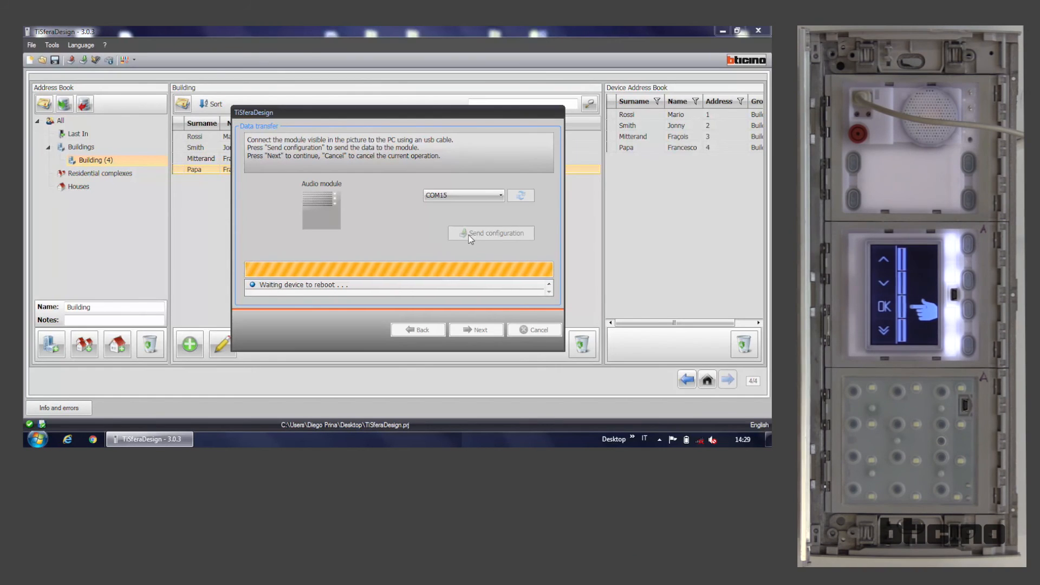
click(491, 233)
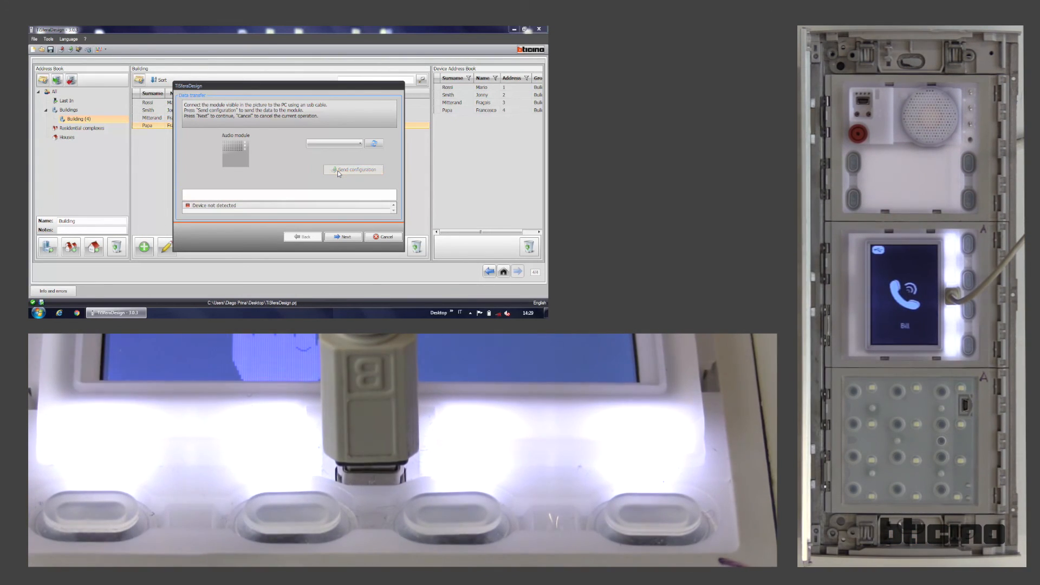
Send the display module's configuration over COM6 until completed, then continue to the keypad transfer
click(398, 277)
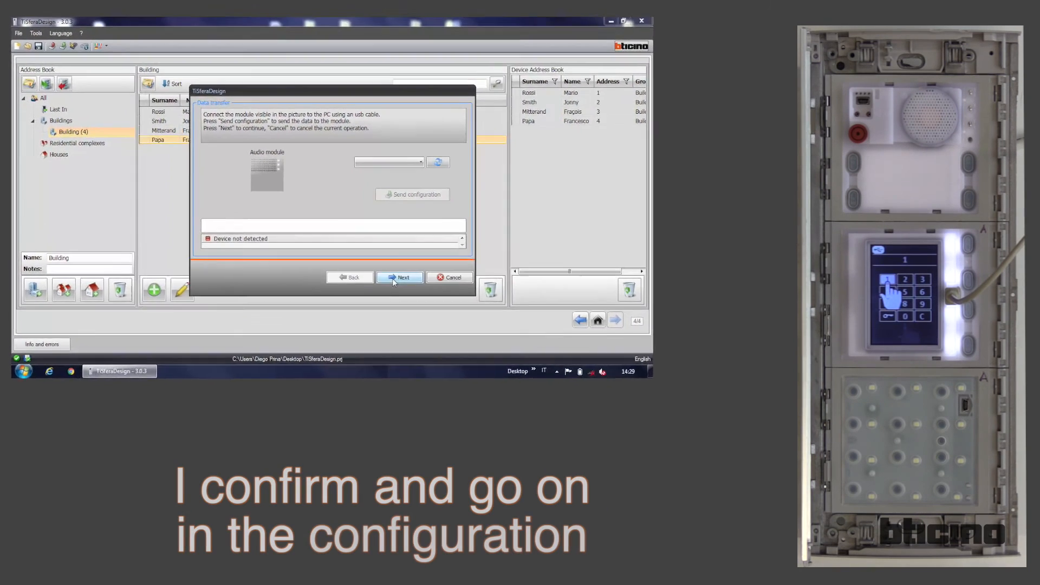
click(399, 278)
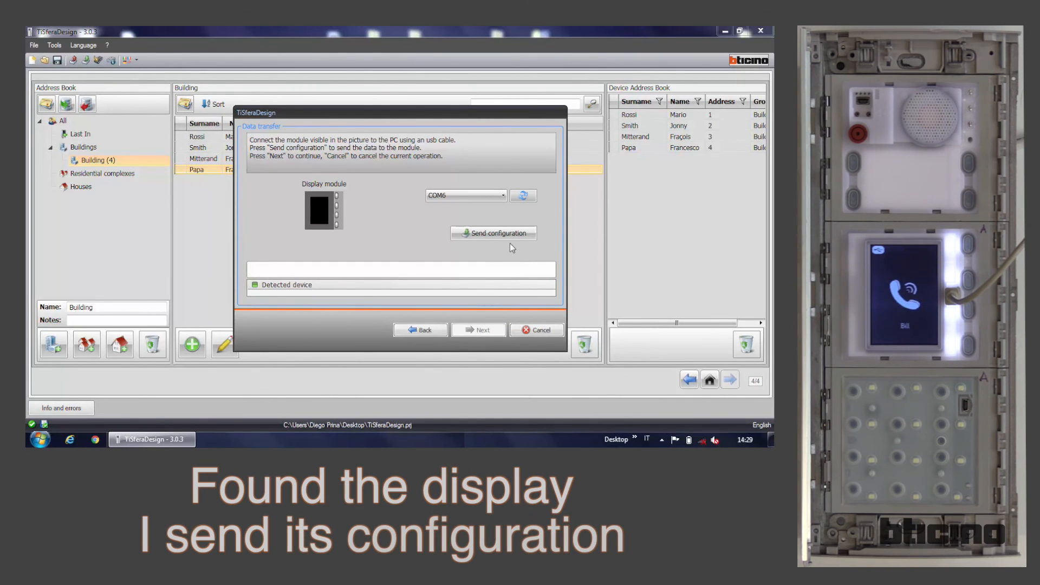
click(493, 232)
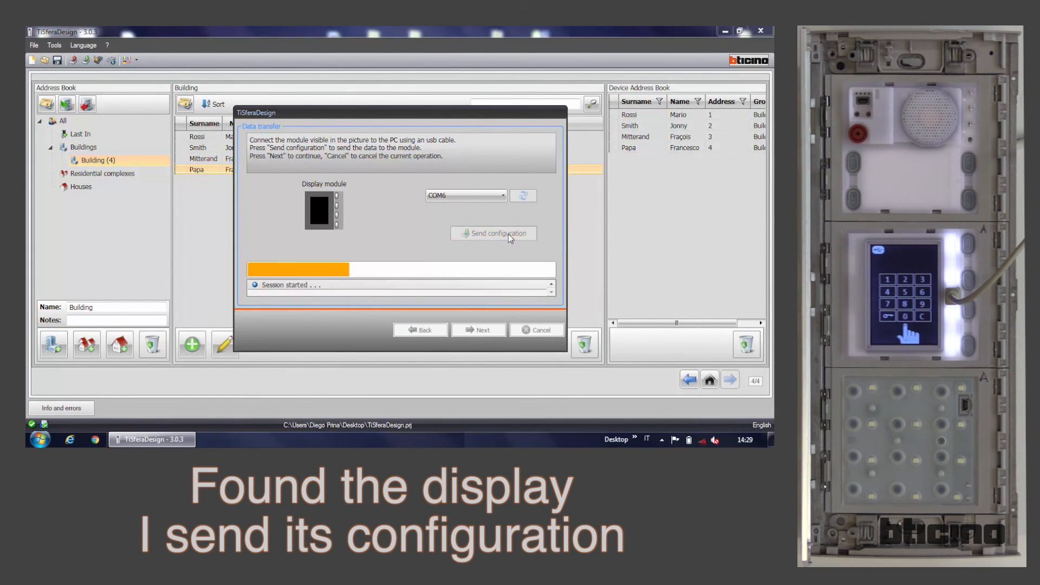
click(493, 233)
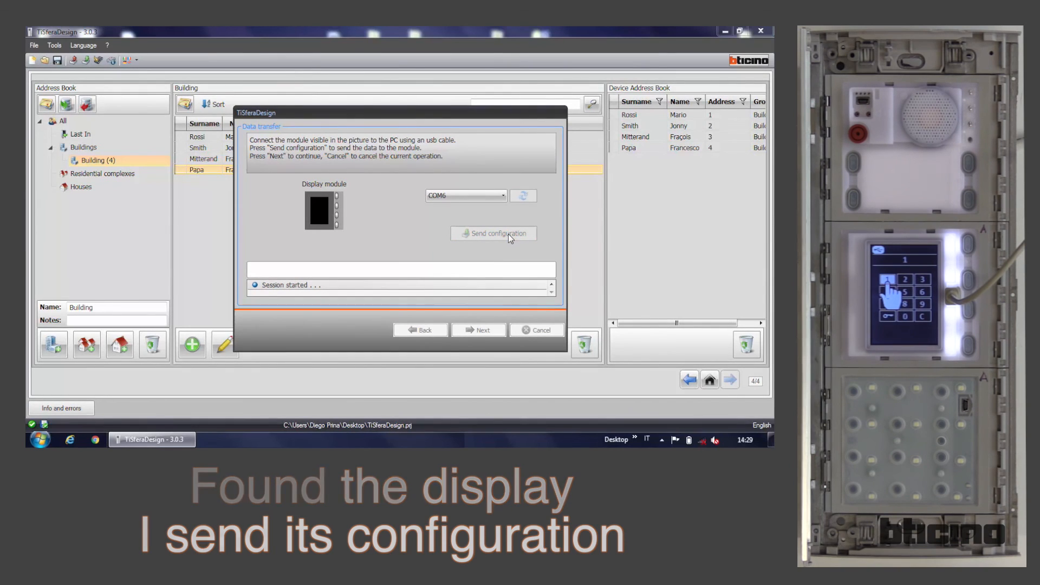
click(492, 233)
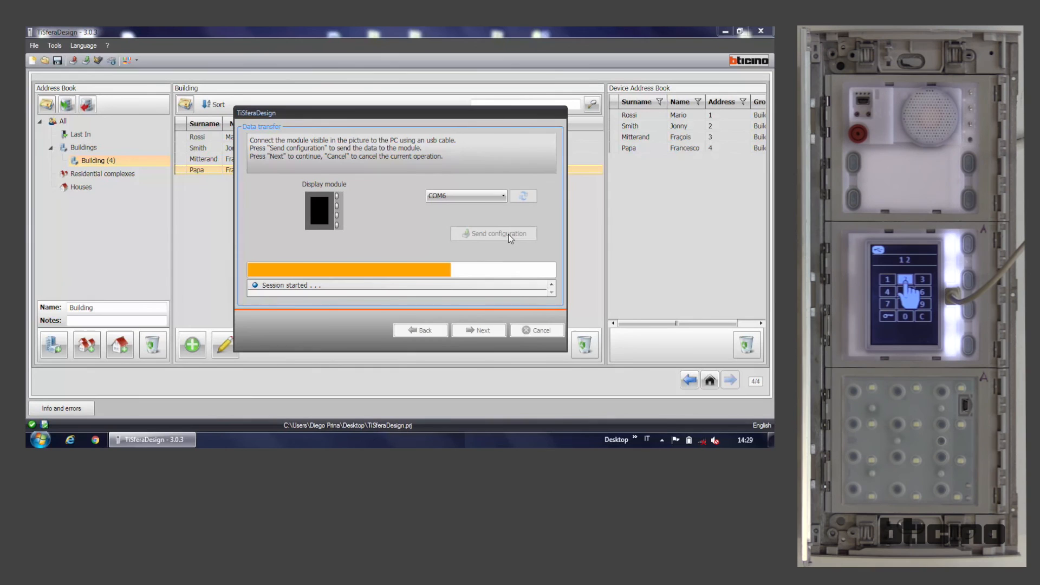
click(493, 233)
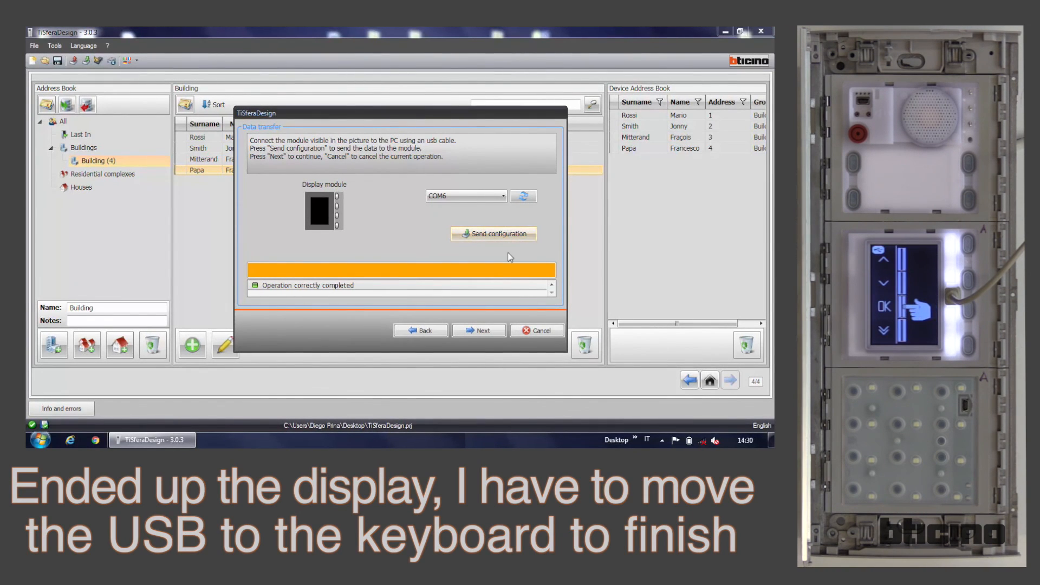
click(479, 330)
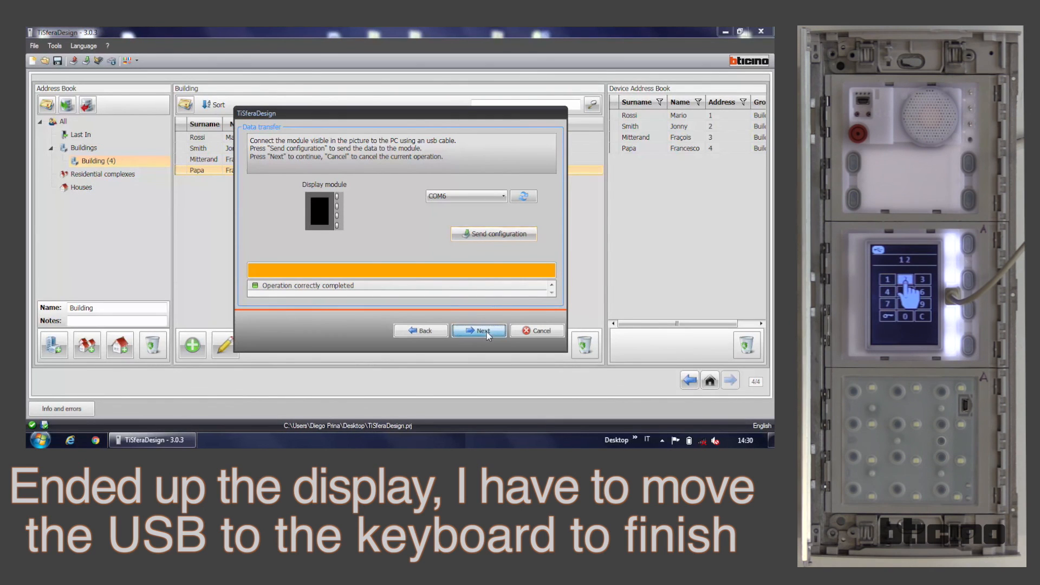
click(478, 330)
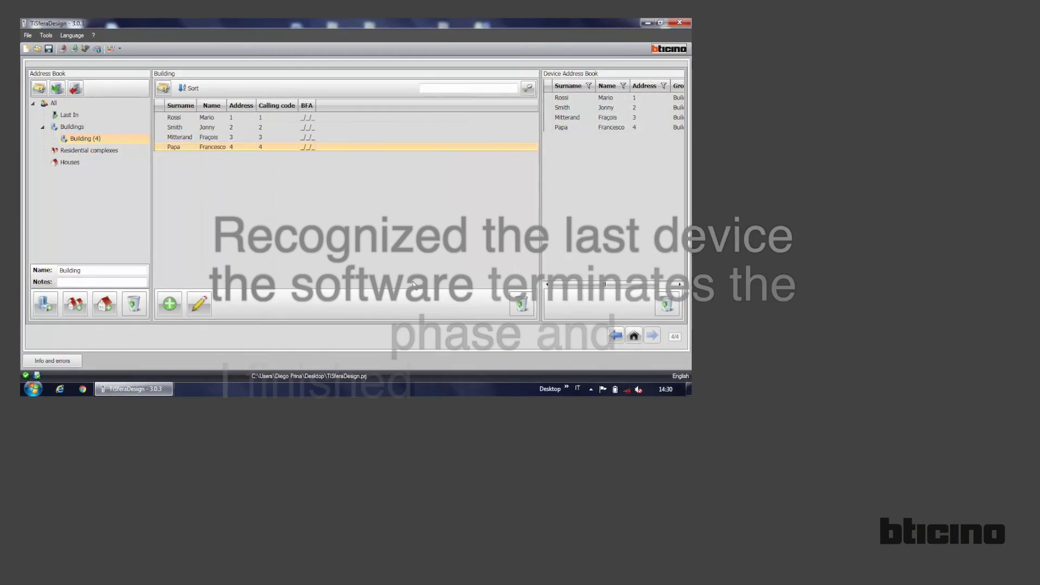
click(656, 22)
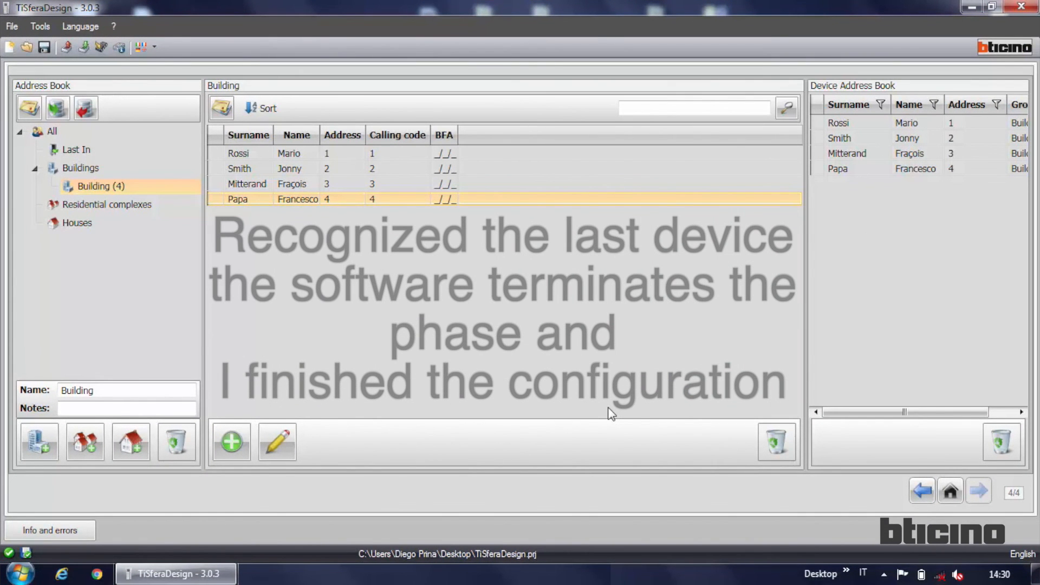